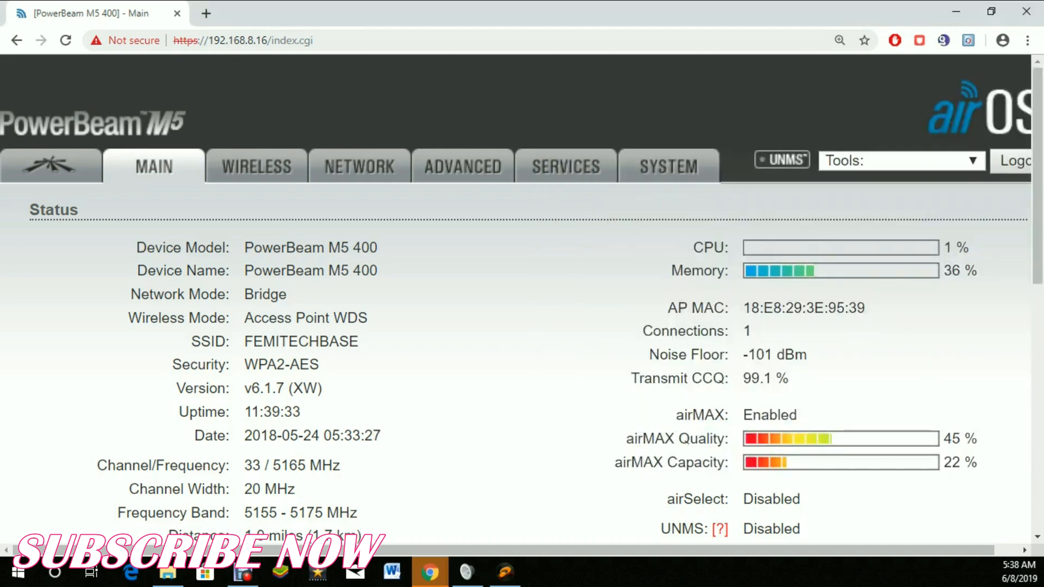
- Run an online update check from the System page, confirming firmware XW.v6.1.7 and no ubnt.com connection
{"action": "left_click", "coordinate": [668, 165]}
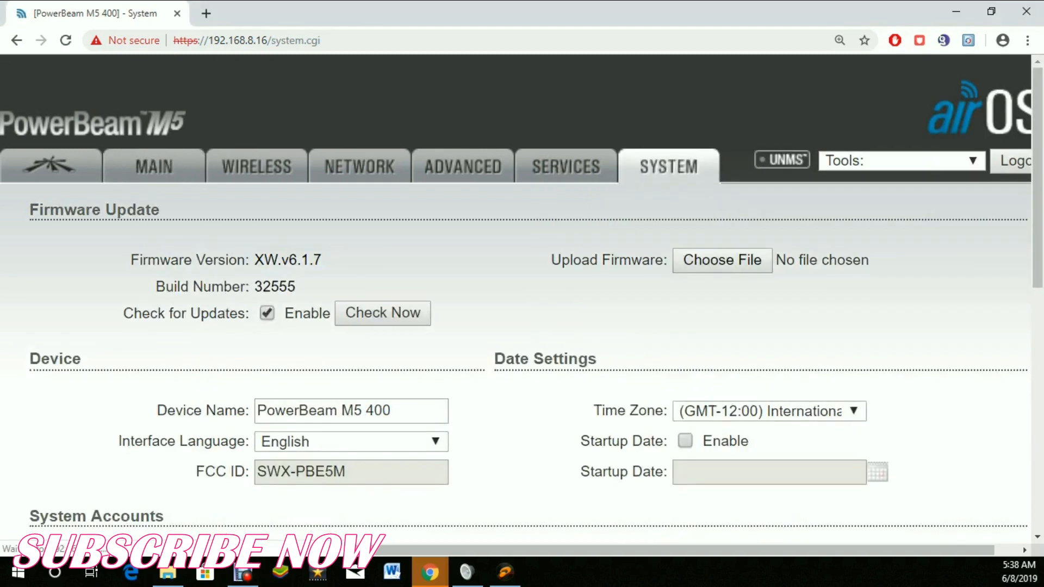
{"action": "left_click", "coordinate": [382, 313]}
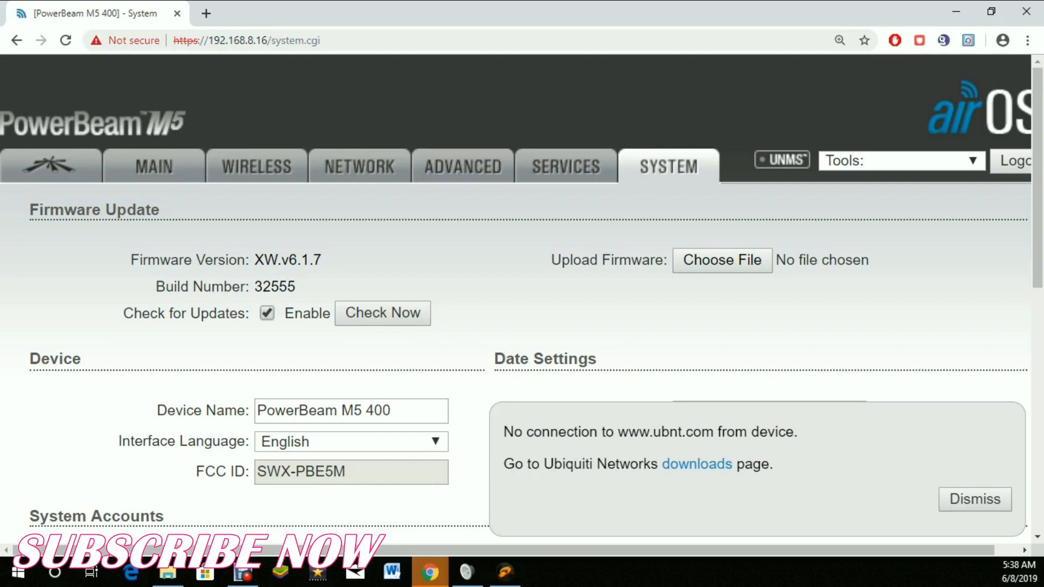
{"action": "left_click", "coordinate": [696, 464]}
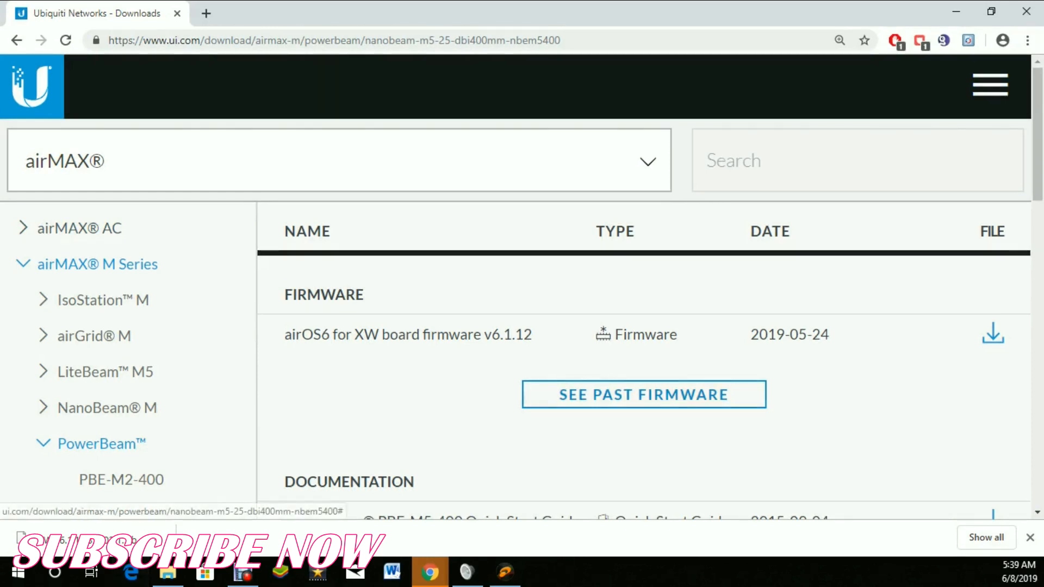
- Download airOS6 XW firmware v6.1.12 from Ubiquiti Downloads, accepting the EULA
{"action": "scroll", "scroll_direction": "down", "scroll_amount": 3}
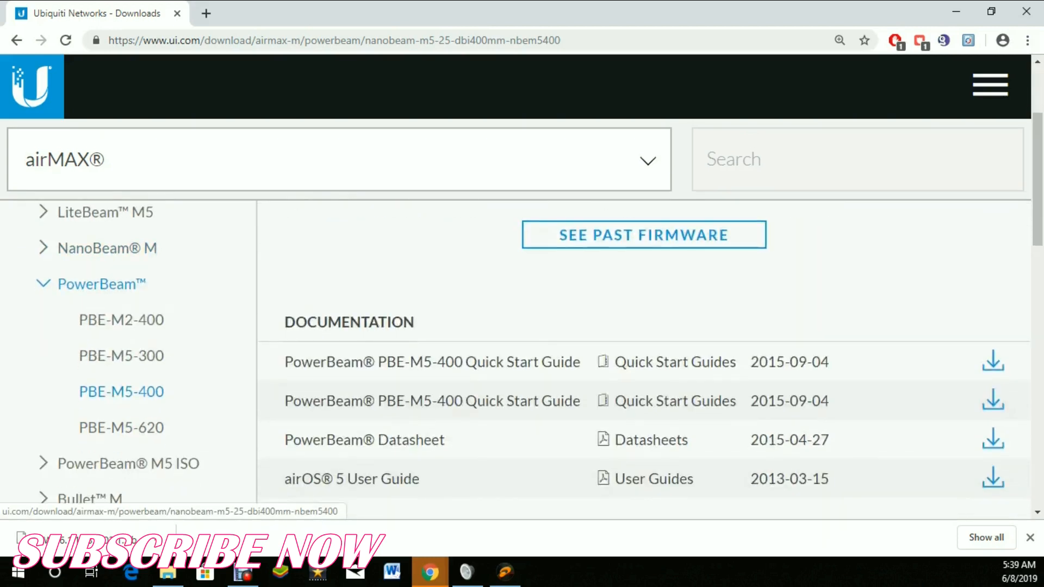
{"action": "scroll", "scroll_direction": "down", "scroll_amount": 3}
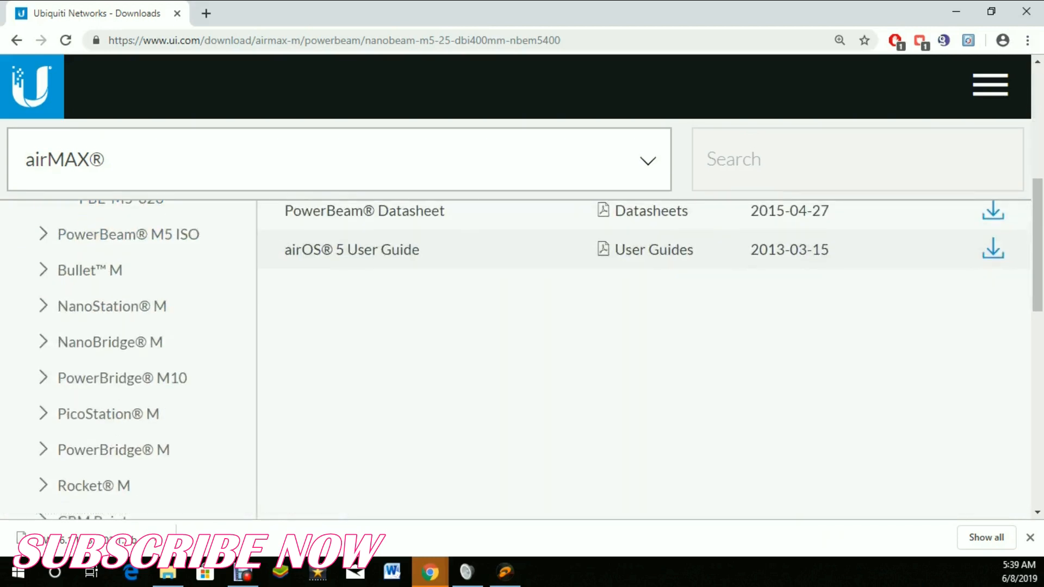
{"action": "scroll", "scroll_direction": "down", "scroll_amount": 3}
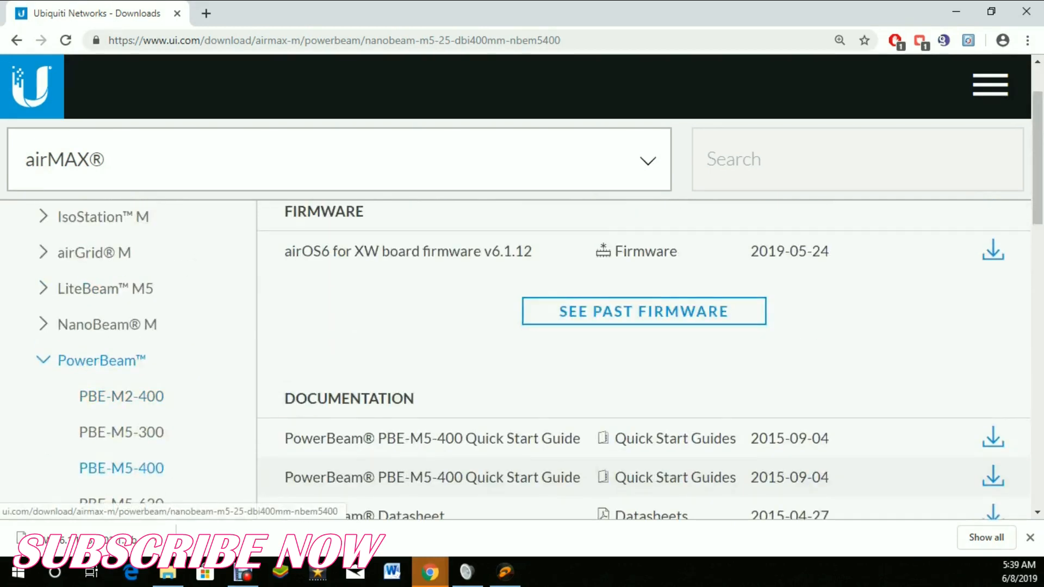
{"action": "scroll", "scroll_direction": "down", "scroll_amount": 3}
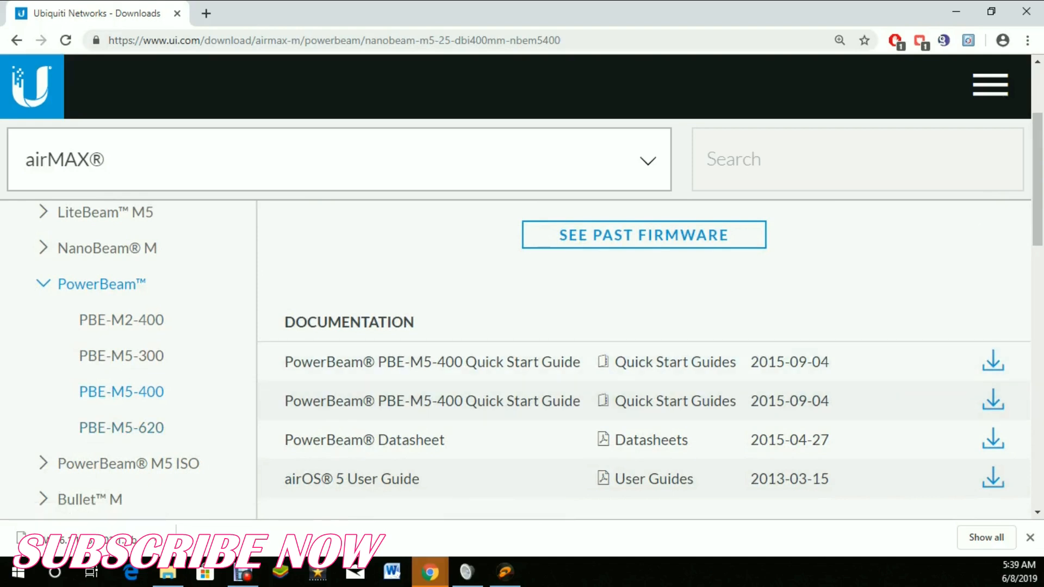
{"action": "scroll", "scroll_direction": "up", "scroll_amount": 3}
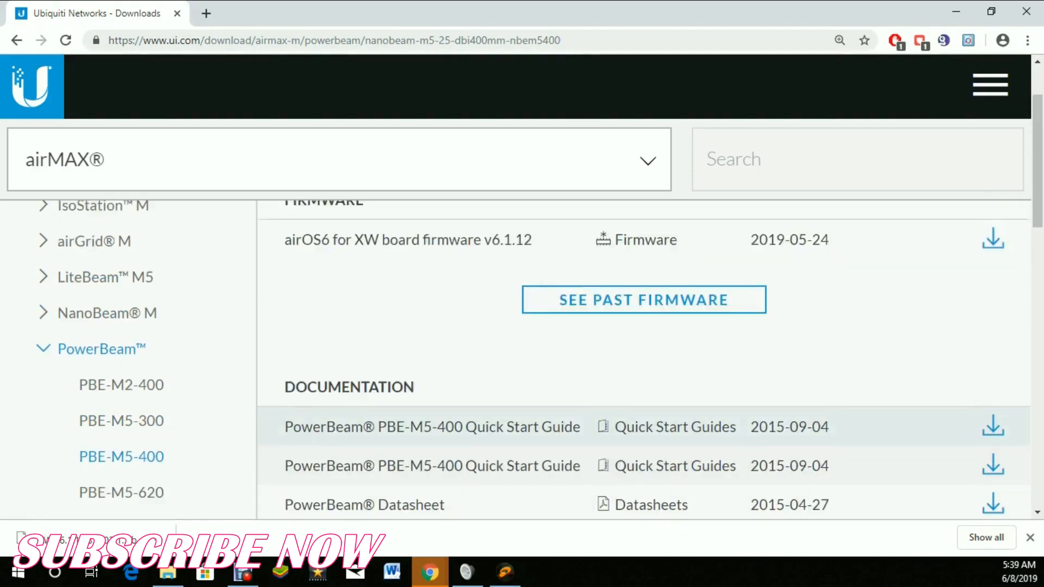
{"action": "scroll", "scroll_direction": "up", "scroll_amount": 3}
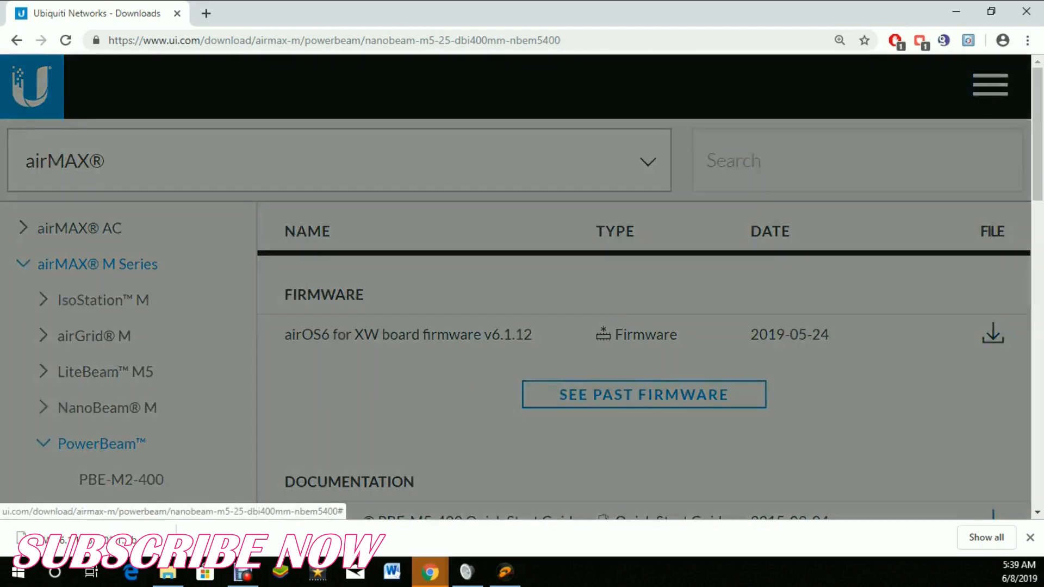
{"action": "left_click", "coordinate": [990, 332]}
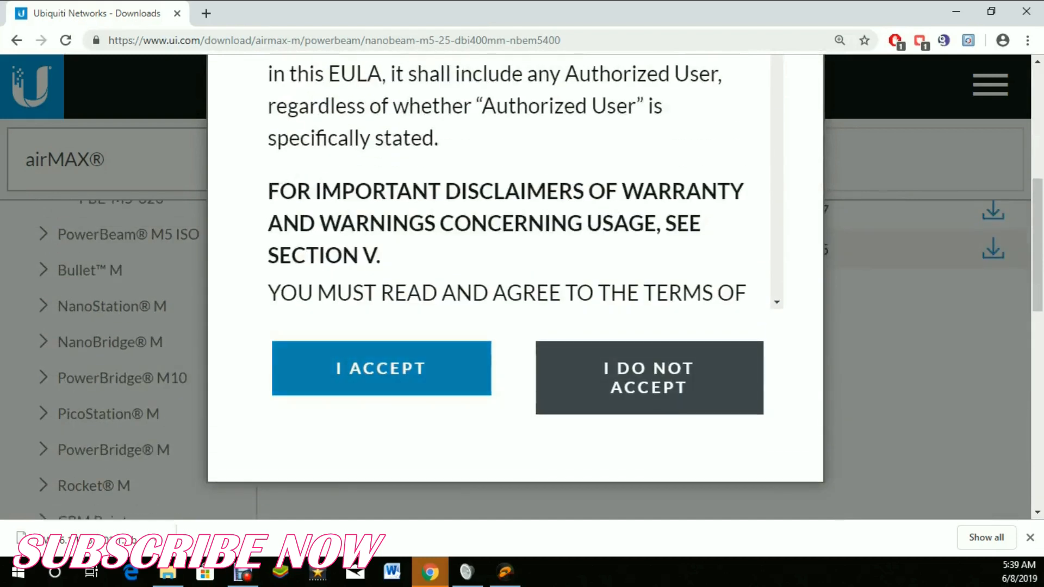
{"action": "left_click", "coordinate": [380, 367]}
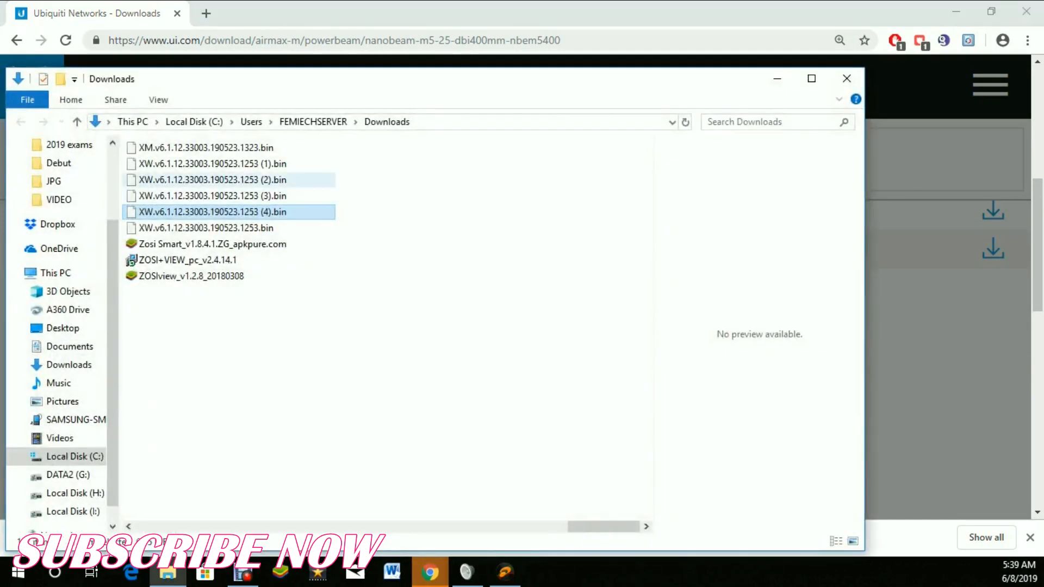
- Select the newest XW.v6.1.12 .bin file in Downloads, then close File Explorer
{"action": "left_click", "coordinate": [211, 212]}
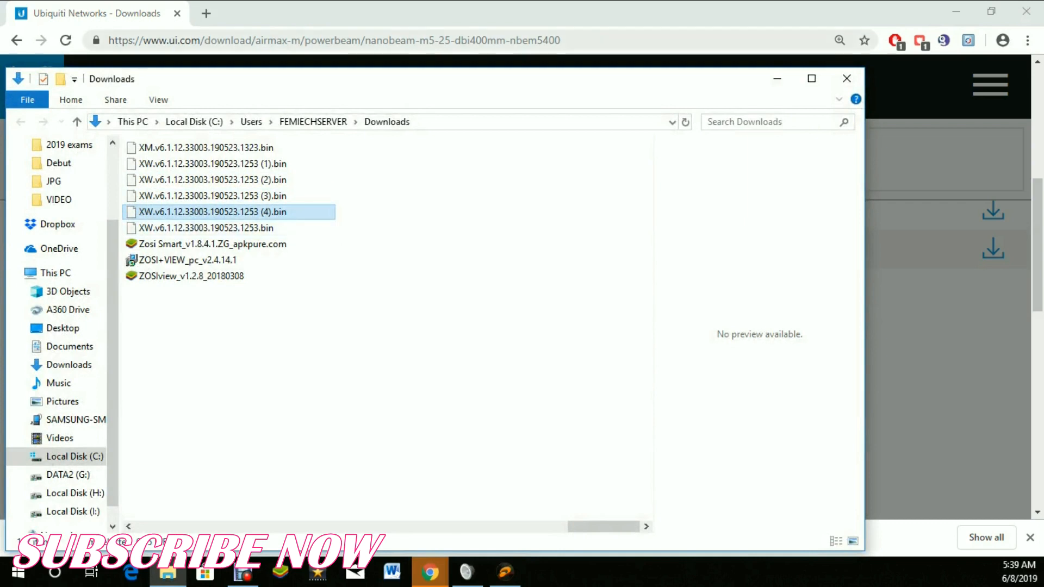
{"action": "left_click", "coordinate": [845, 78]}
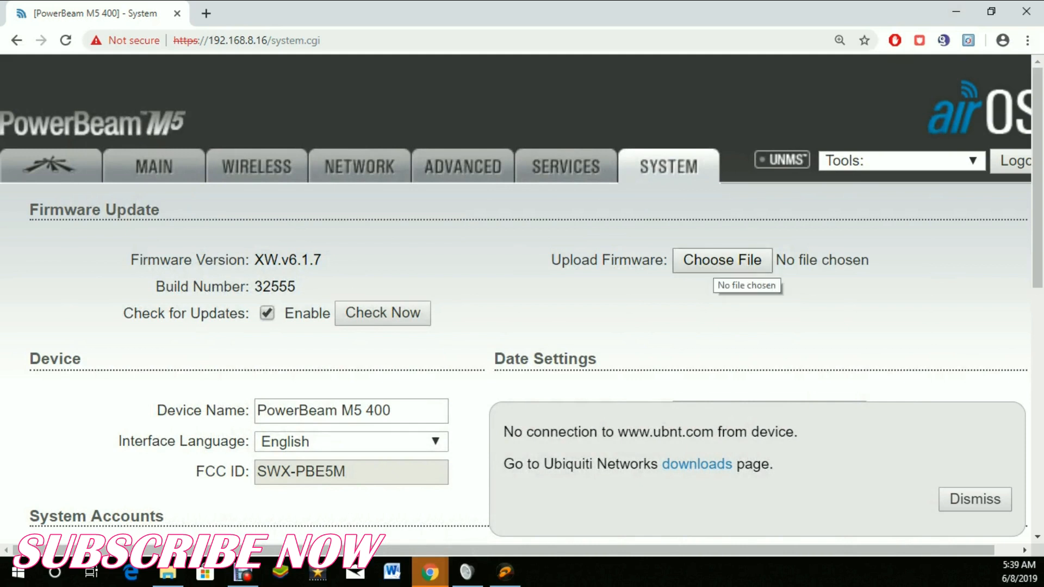
- Choose XW.v6.1.12 (4).bin from Downloads as the firmware file to upload
{"action": "left_click", "coordinate": [721, 260]}
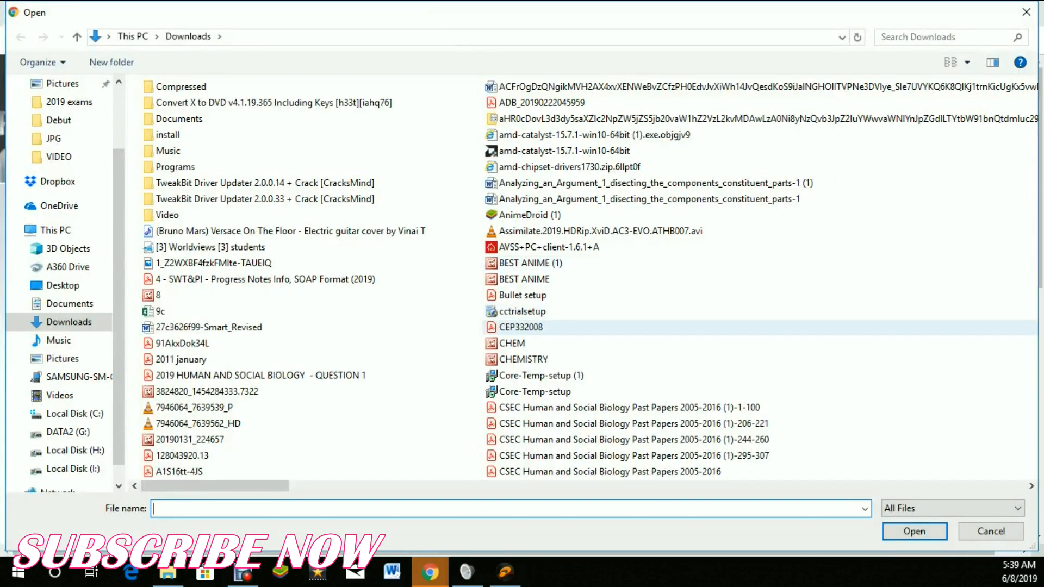
{"action": "scroll", "scroll_direction": "down", "scroll_amount": 3}
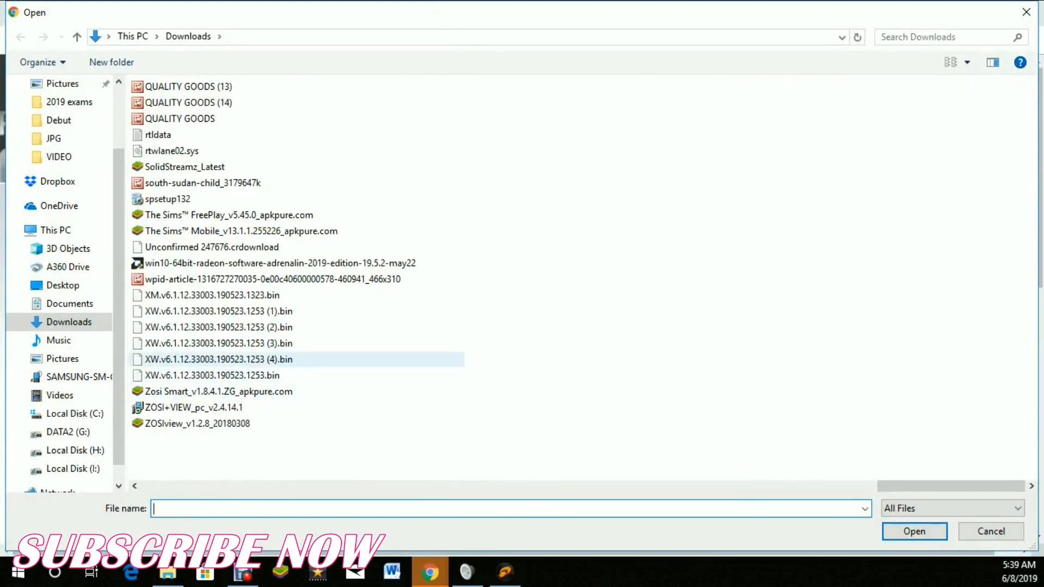
{"action": "left_click", "coordinate": [215, 359]}
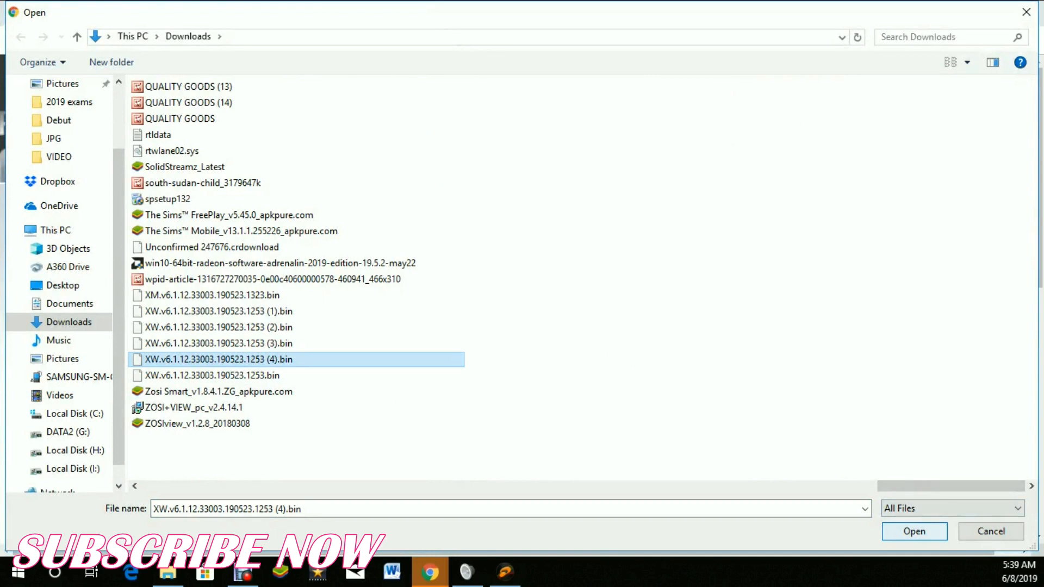
{"action": "left_click", "coordinate": [912, 531]}
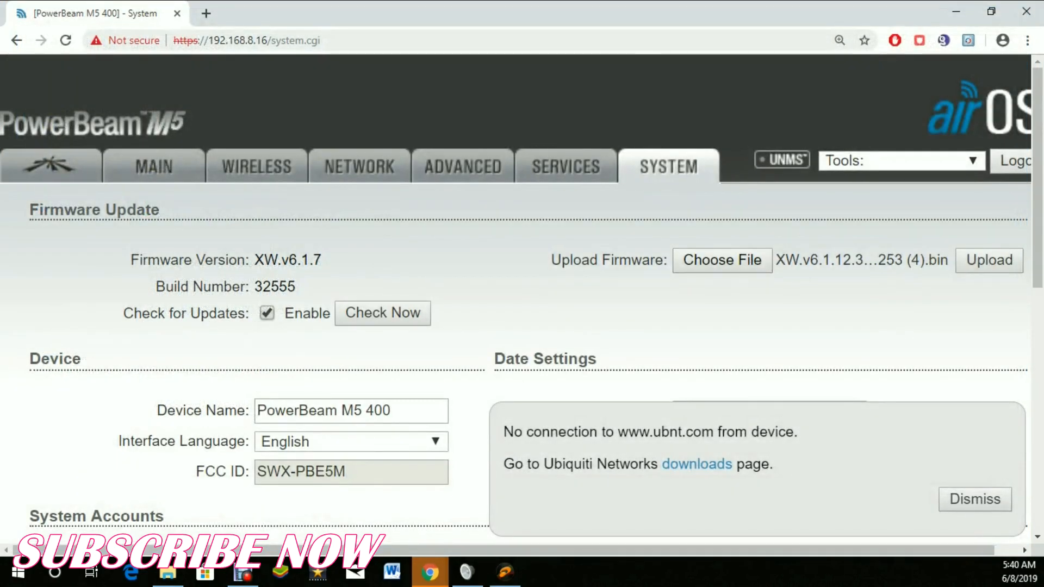
- Upload the chosen XW.v6.1.12 firmware file to the PowerBeam
{"action": "left_click", "coordinate": [988, 260]}
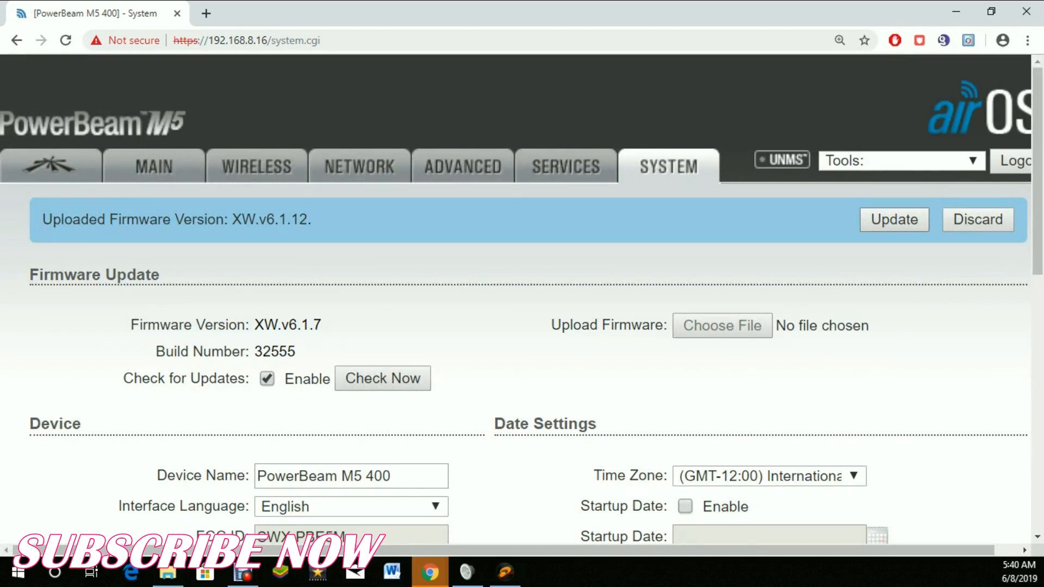
- Apply the uploaded XW.v6.1.12 firmware from the Uploaded Firmware Version banner
{"action": "left_click", "coordinate": [893, 220]}
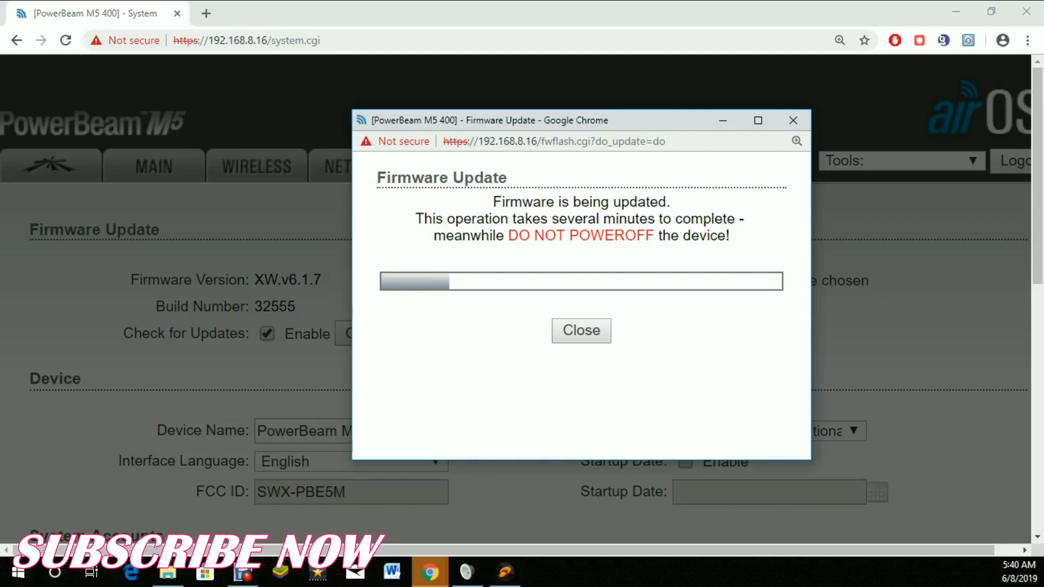
- Close the finished Firmware Update window, leaving the device on XW.v6.1.12 build 33003
{"action": "left_click", "coordinate": [580, 330]}
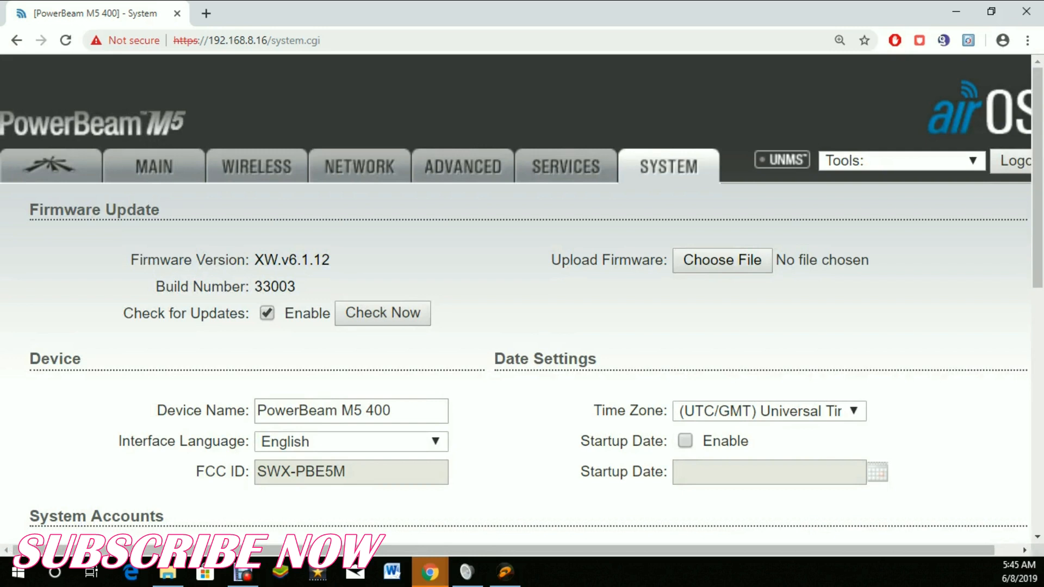
- View the Main status page confirming v6.1.12 (XW) and about one minute uptime
{"action": "left_click", "coordinate": [153, 165]}
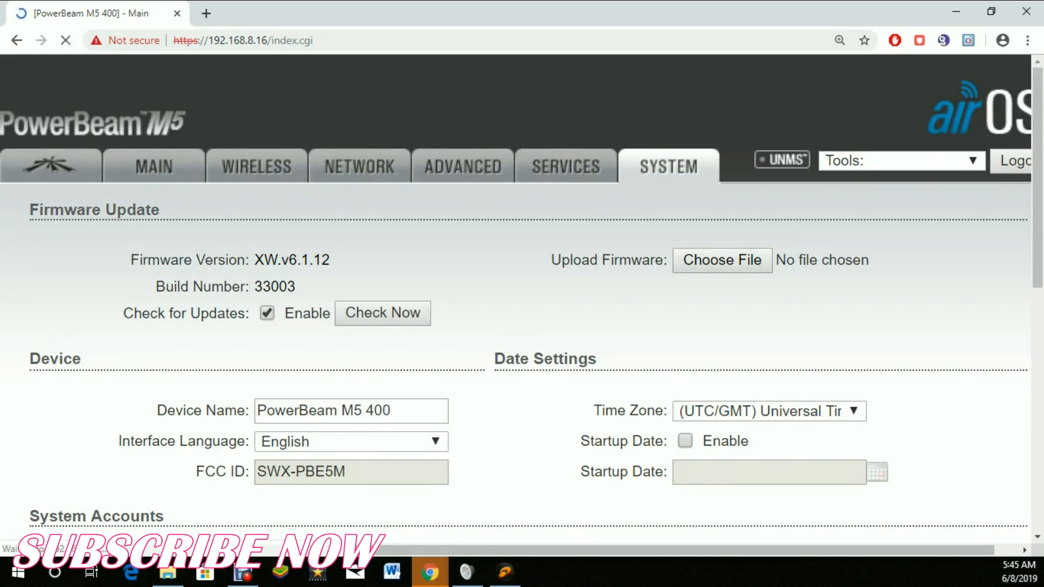
{"action": "left_click", "coordinate": [154, 165]}
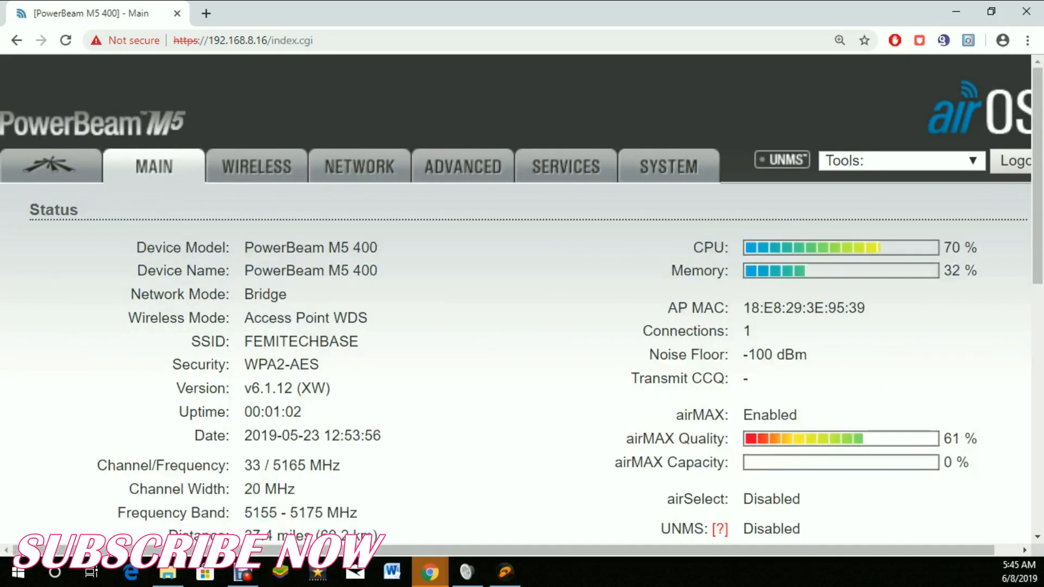